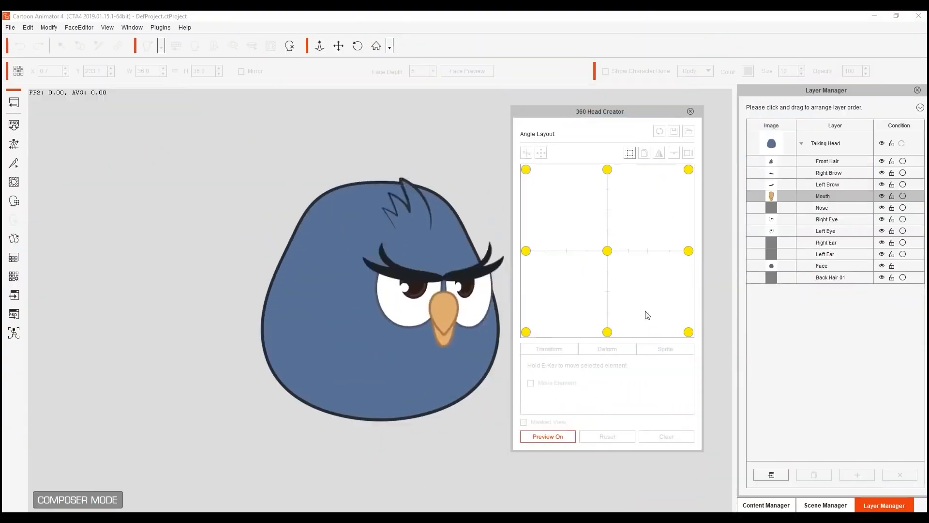
Select the Front template under Motion > 1_G3 Human > _Turners_Female
{"action": "left_click", "coordinate": [665, 348]}
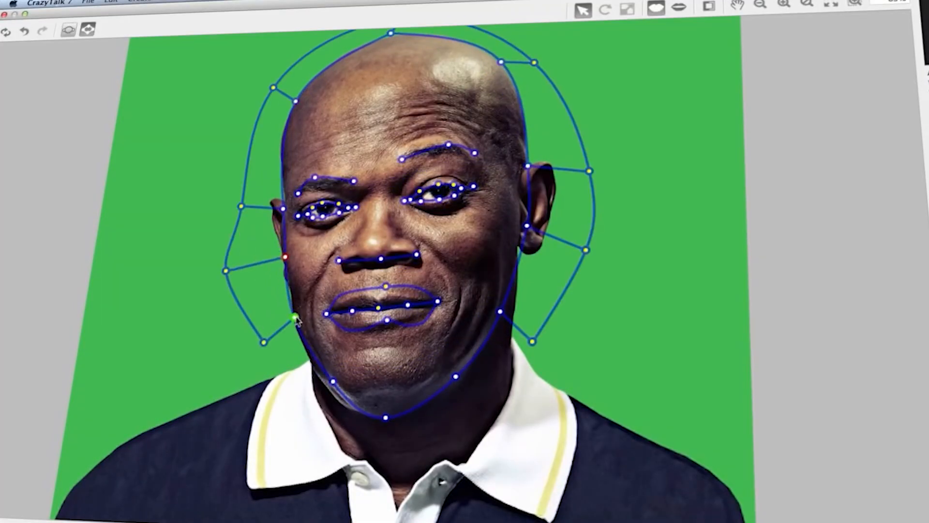
{"action": "left_click", "coordinate": [861, 221]}
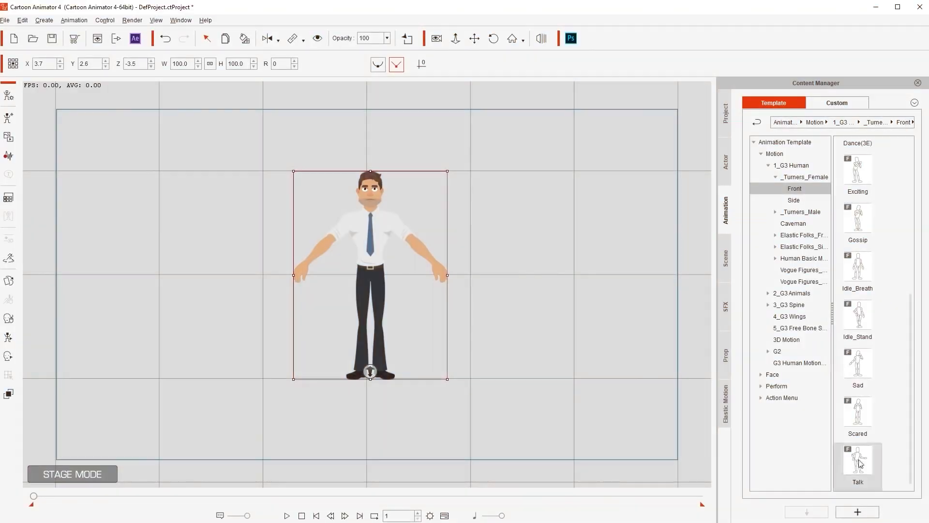
Open the 2D Motion Key Editor on Athletic Tim's skeleton
{"action": "left_click", "coordinate": [286, 515]}
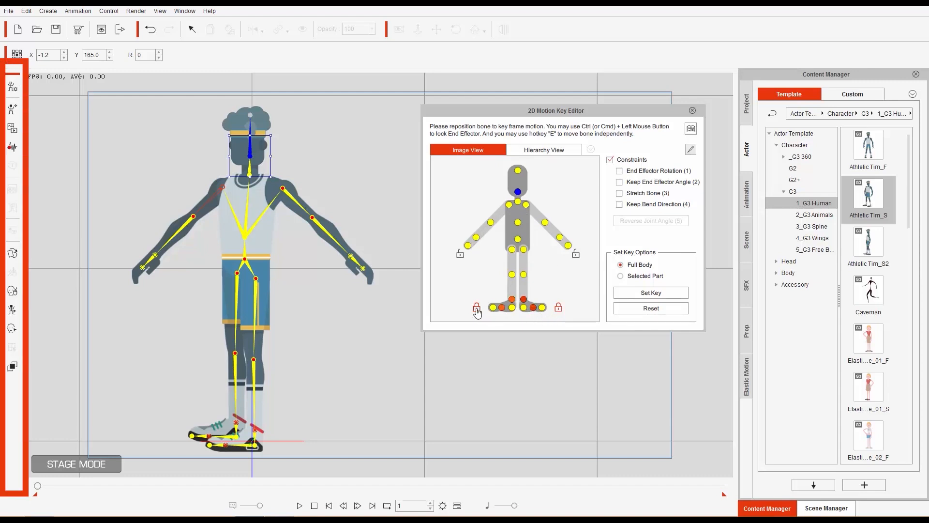
Toggle Show Bone in Bone Display and change the bone colour to red
{"action": "left_click", "coordinate": [467, 245]}
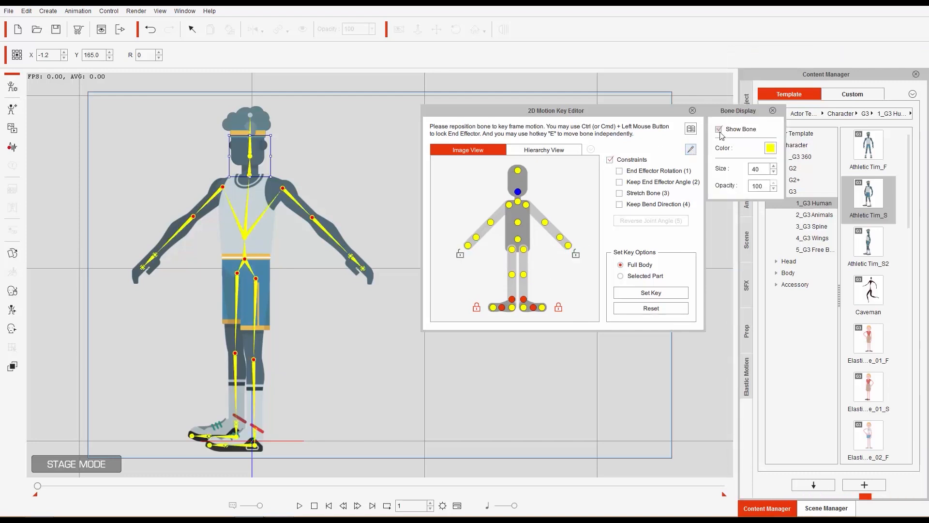
{"action": "left_click", "coordinate": [717, 129]}
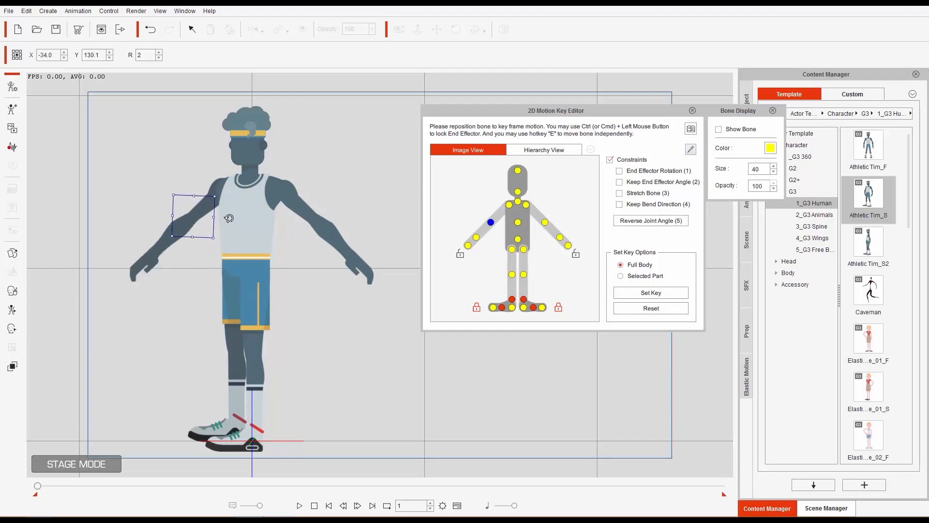
{"action": "left_click", "coordinate": [770, 147]}
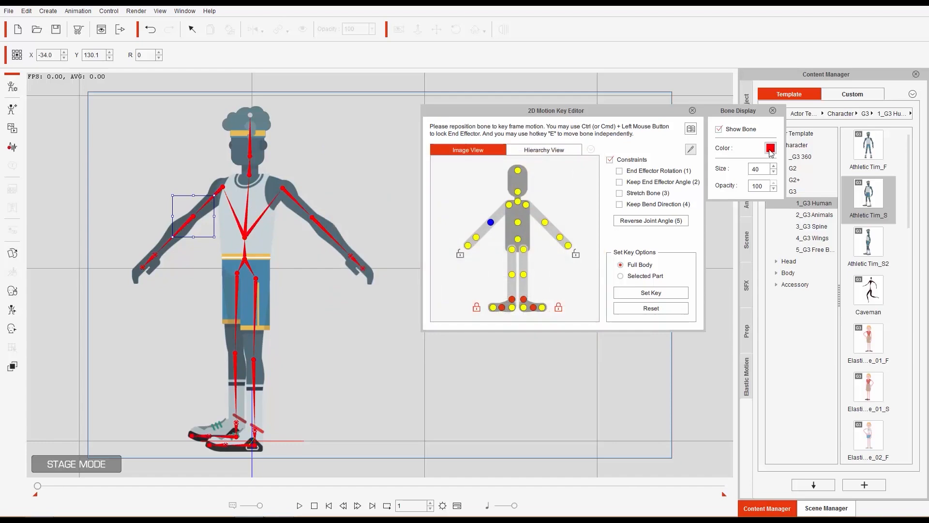
{"action": "left_click", "coordinate": [771, 148]}
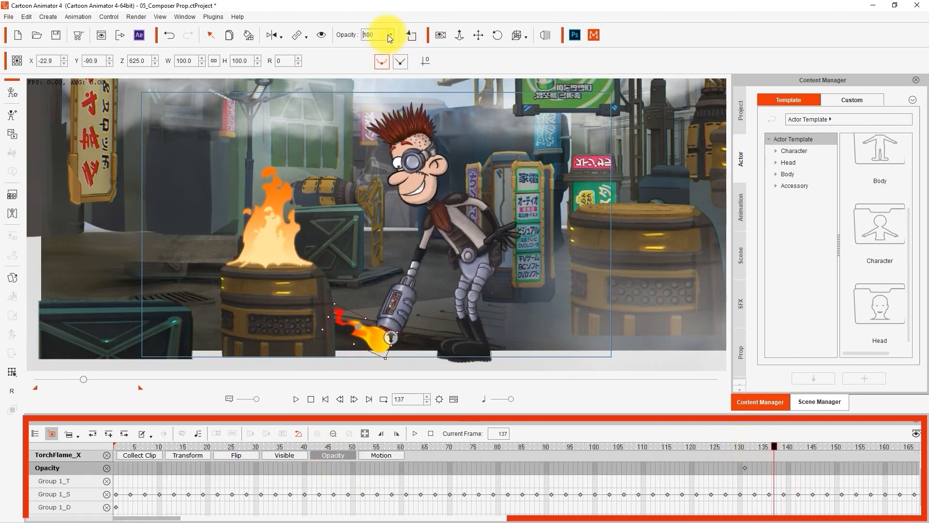
Key the TorchFlame_X prop's opacity from the toolbar Opacity field
{"action": "left_click", "coordinate": [310, 399]}
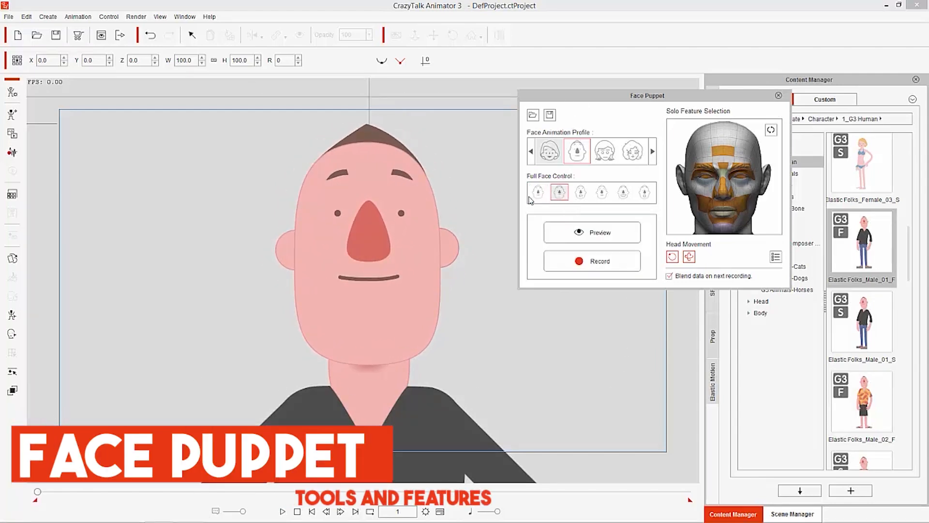
Preview the grumpy and laughing Full Face Control profiles on the cartoon man
{"action": "left_click", "coordinate": [591, 231]}
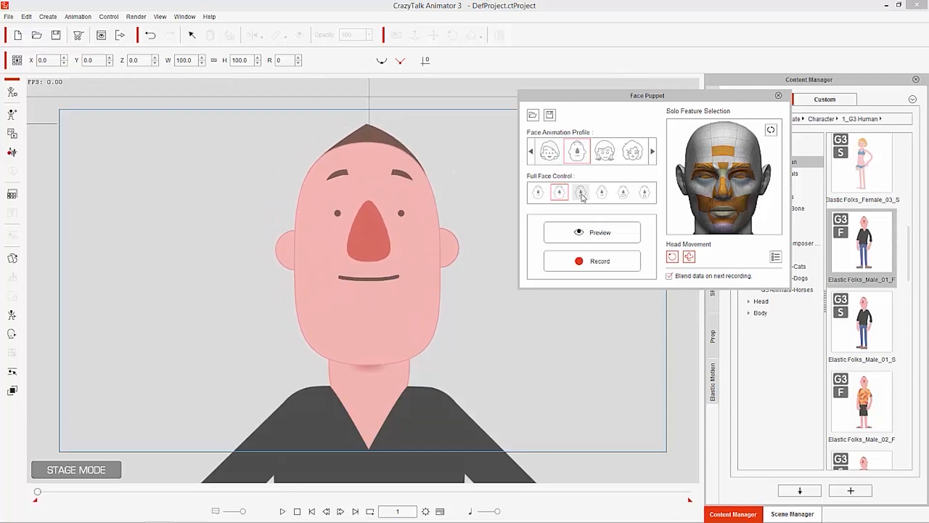
{"action": "left_click", "coordinate": [599, 232]}
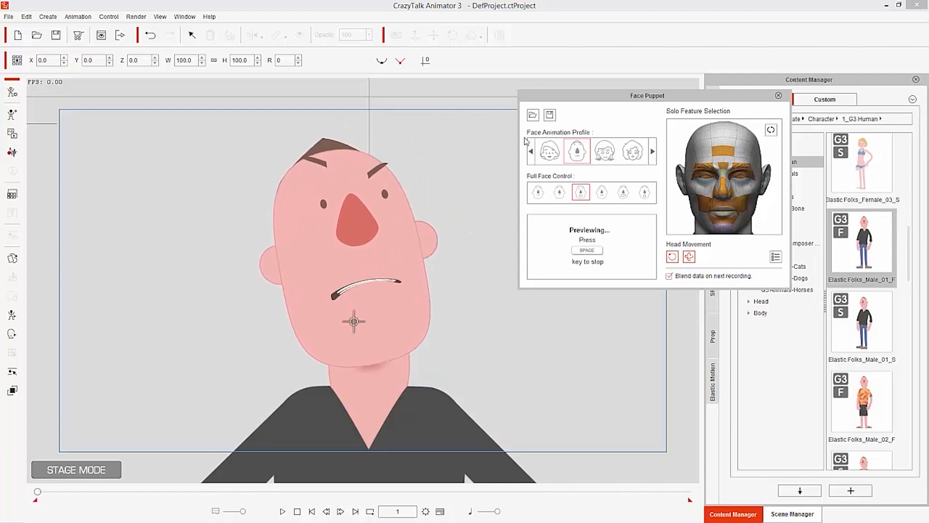
{"action": "left_click", "coordinate": [602, 192]}
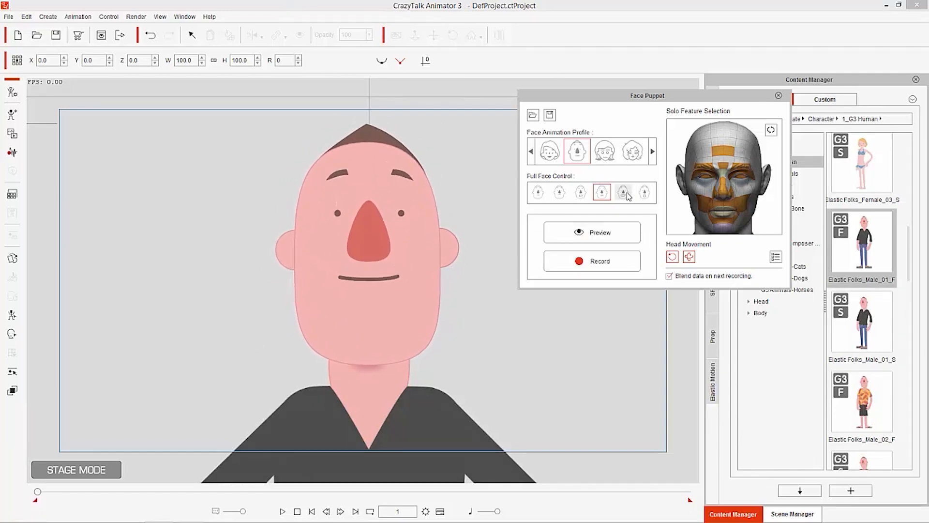
{"action": "left_click", "coordinate": [591, 232]}
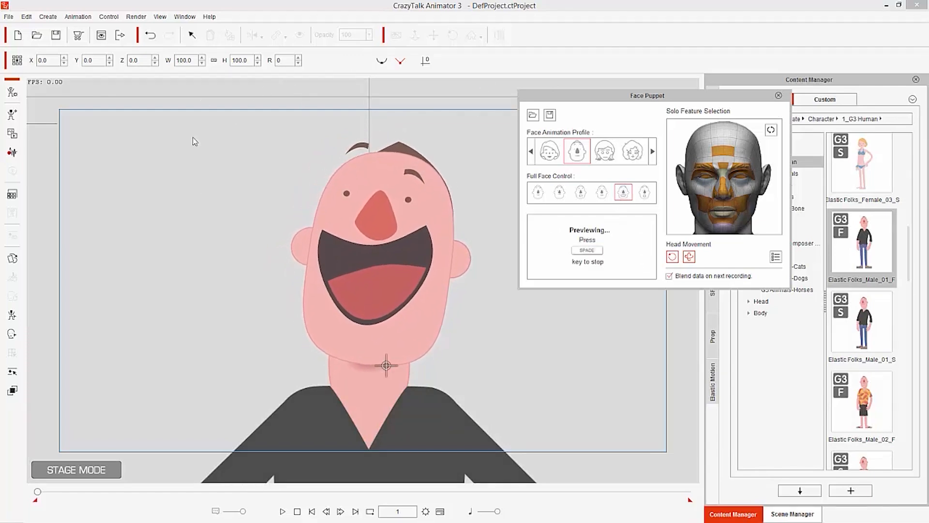
{"action": "left_click", "coordinate": [644, 192]}
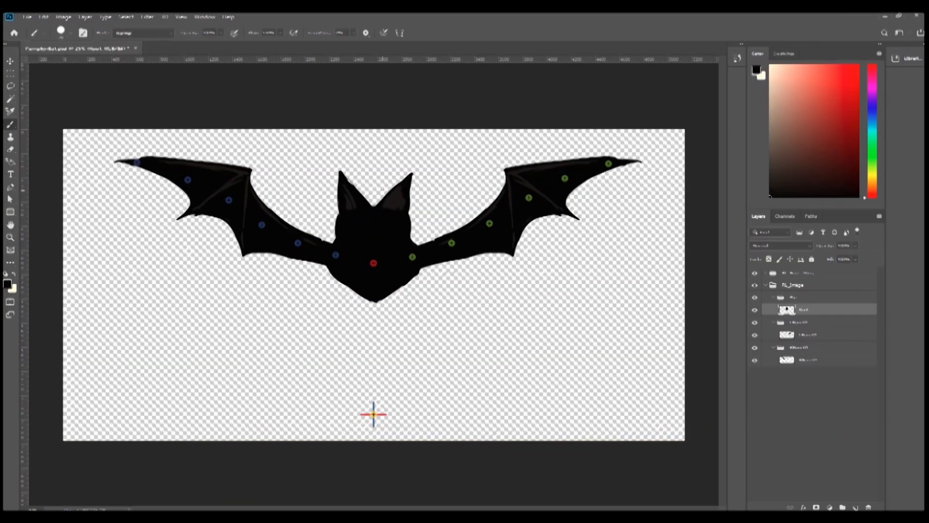
Group the bat's body-part layers and add coloured dots on each joint
{"action": "left_click", "coordinate": [480, 18]}
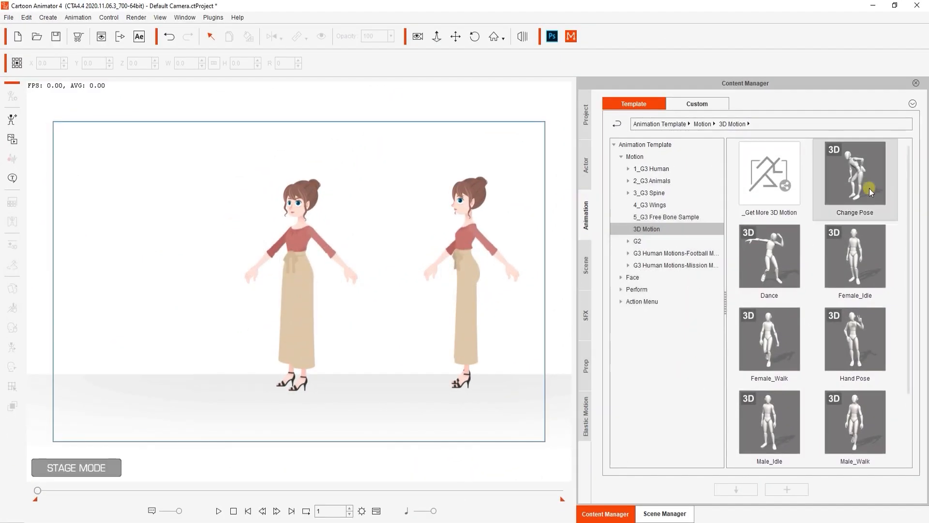
Import the Change Pose 3D motion, then open Ae export settings and download the script
{"action": "double_click", "coordinate": [853, 174]}
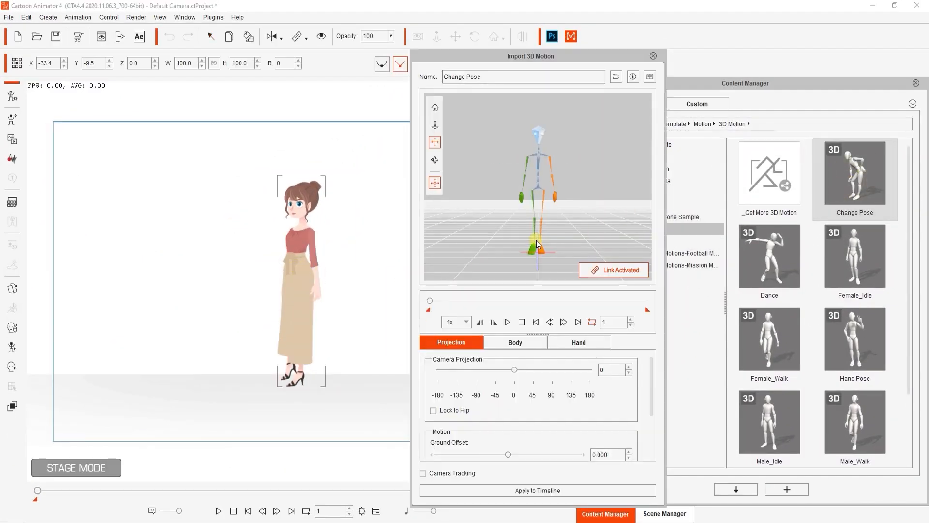
{"action": "left_click", "coordinate": [506, 322]}
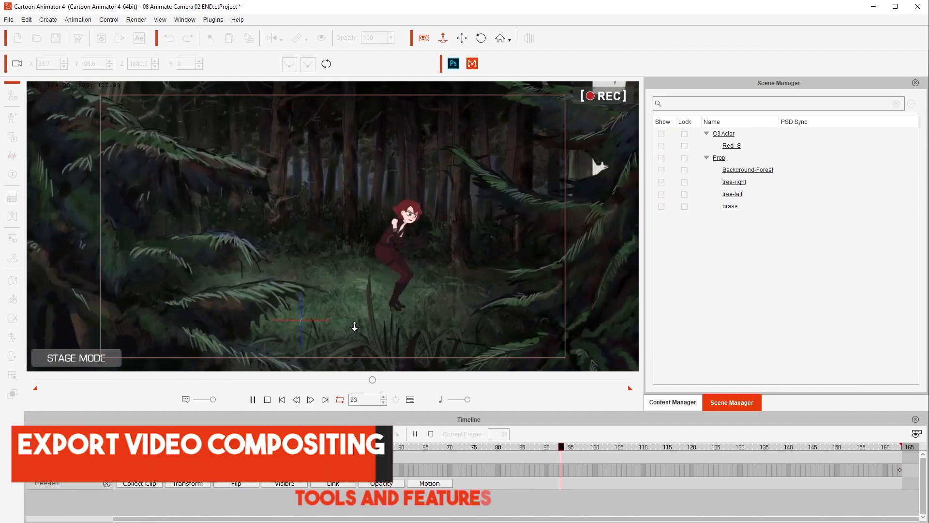
{"action": "left_click", "coordinate": [139, 37]}
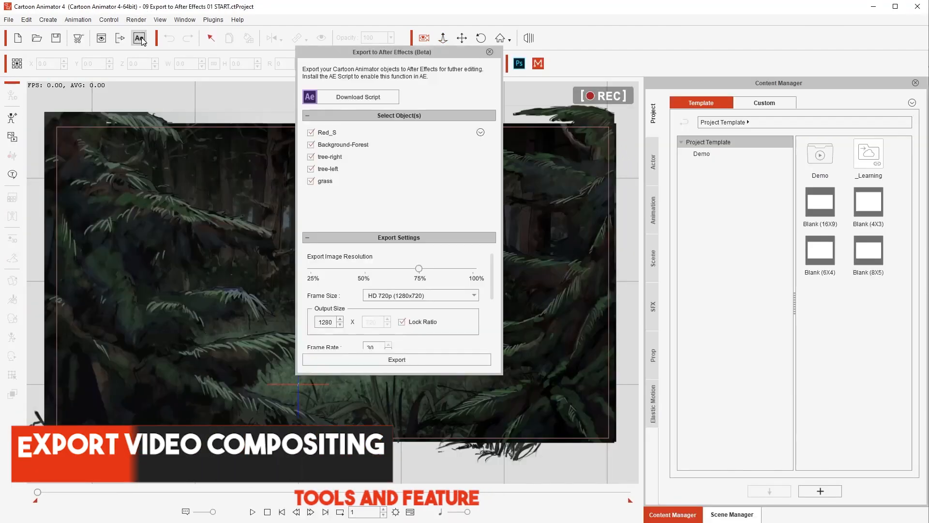
{"action": "mouse_move", "coordinate": [357, 96]}
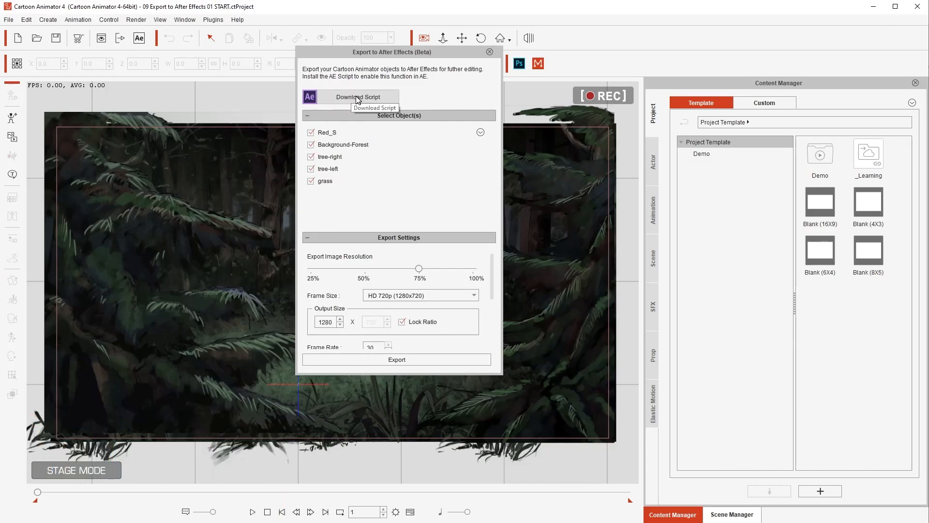
{"action": "left_click", "coordinate": [357, 96]}
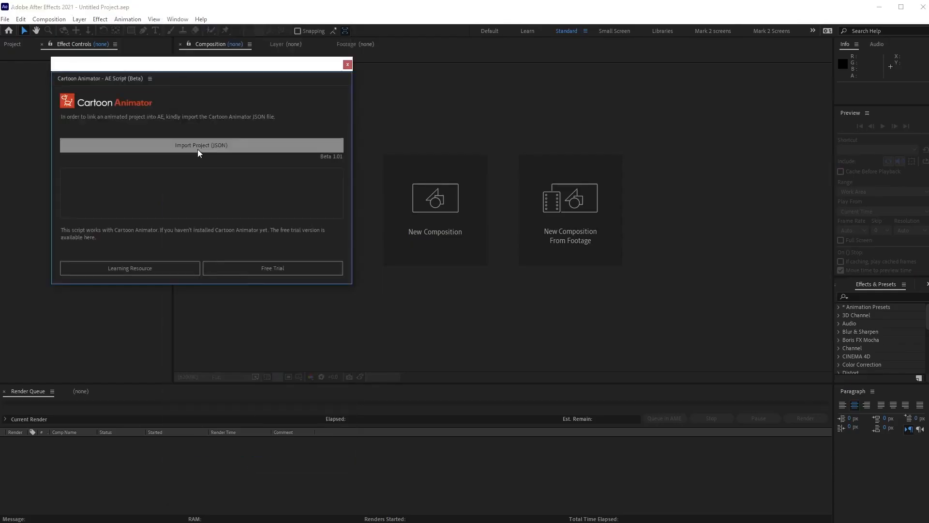
Start Import Project (JSON) from the Cartoon Animator AE Script (Beta) panel
{"action": "left_click", "coordinate": [201, 145]}
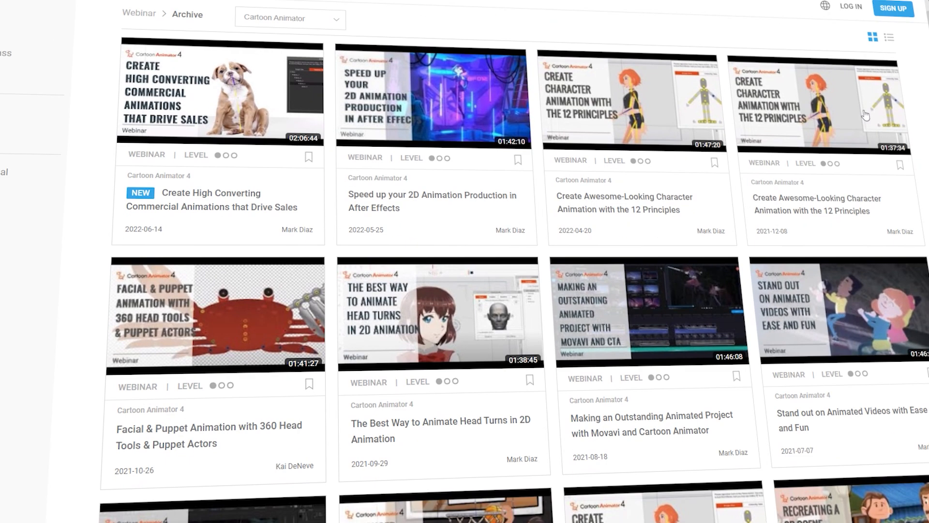
Scroll the Webinar Archive past the Cartoon Animator 4 recordings
{"action": "scroll", "scroll_direction": "down", "scroll_amount": 3}
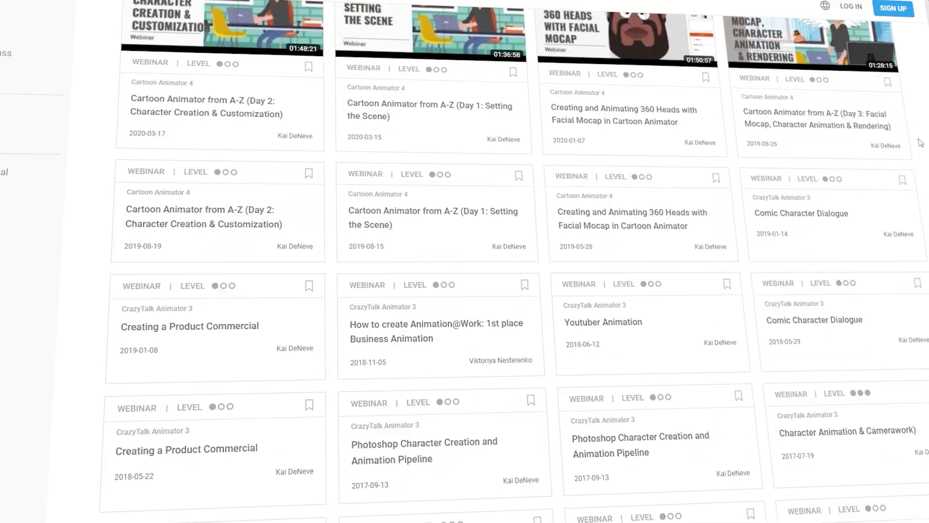
{"action": "scroll", "scroll_direction": "down", "scroll_amount": 3}
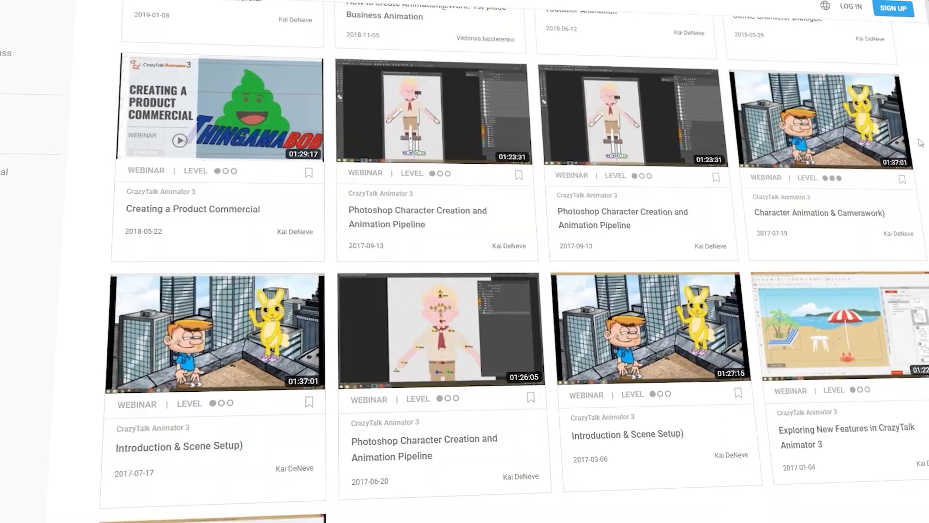